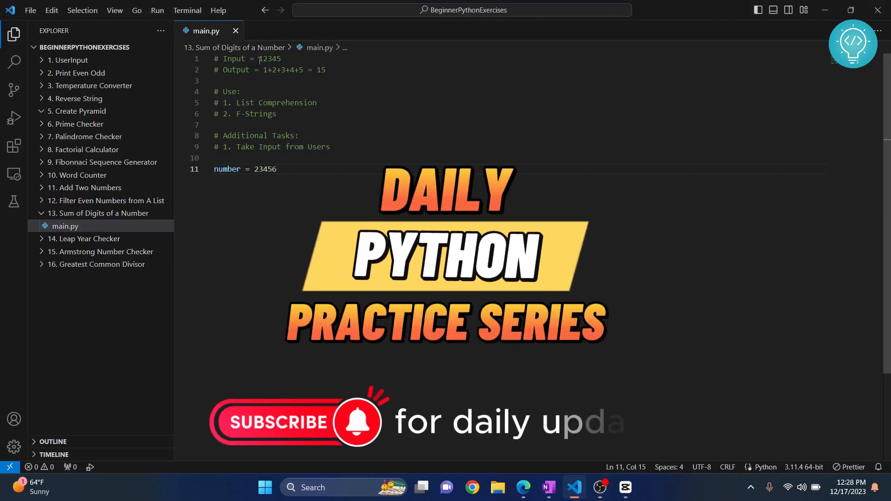
- Insert blank lines below the number = 23456 line in main.py
double_click(270, 58)
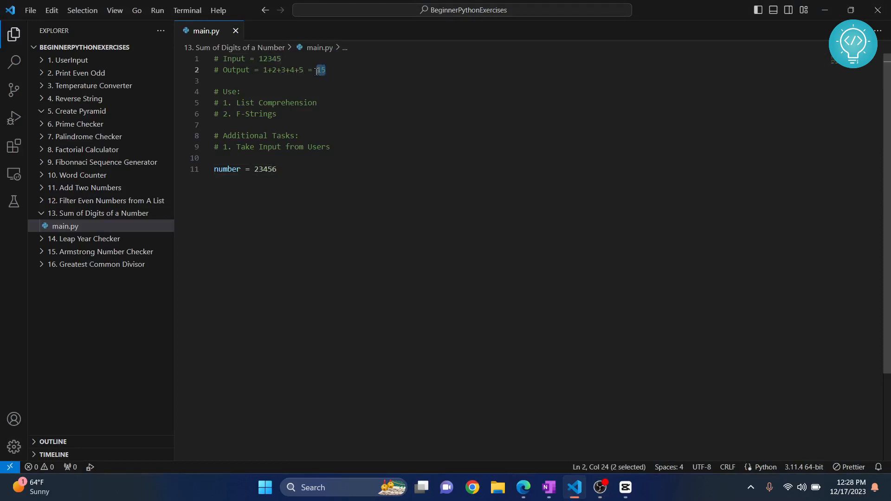
left_click(278, 169)
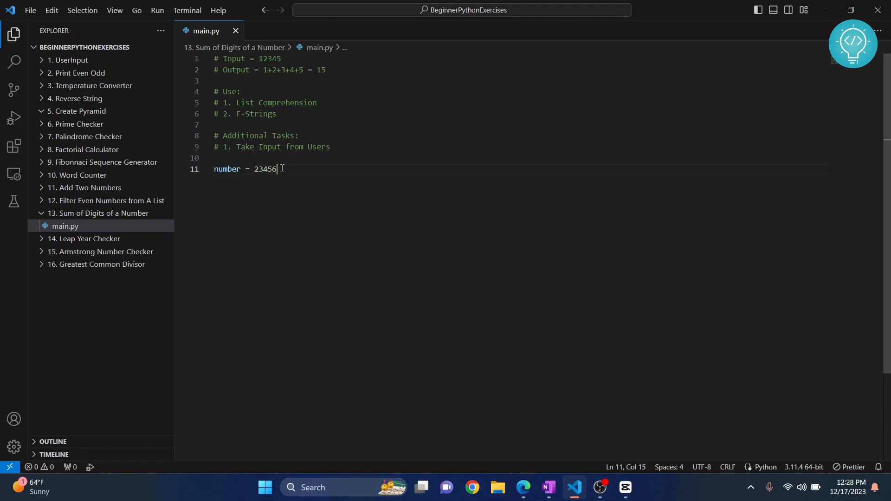
key("Enter")
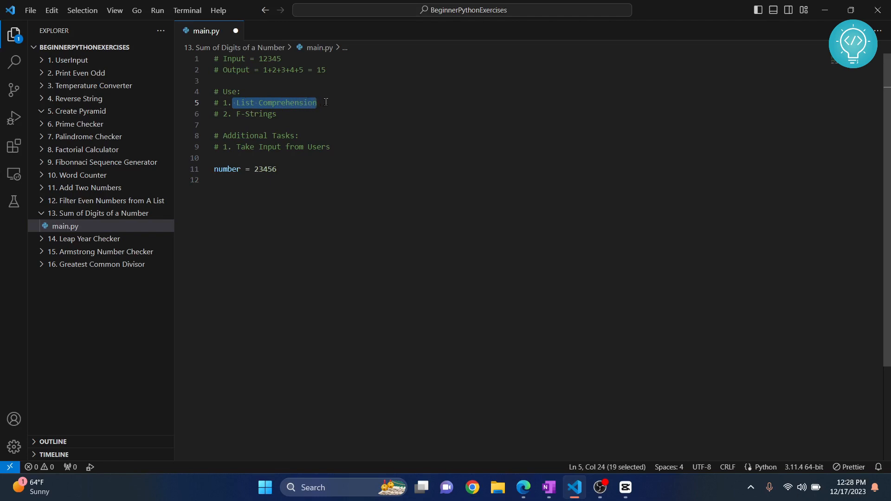
mouse_move(278, 184)
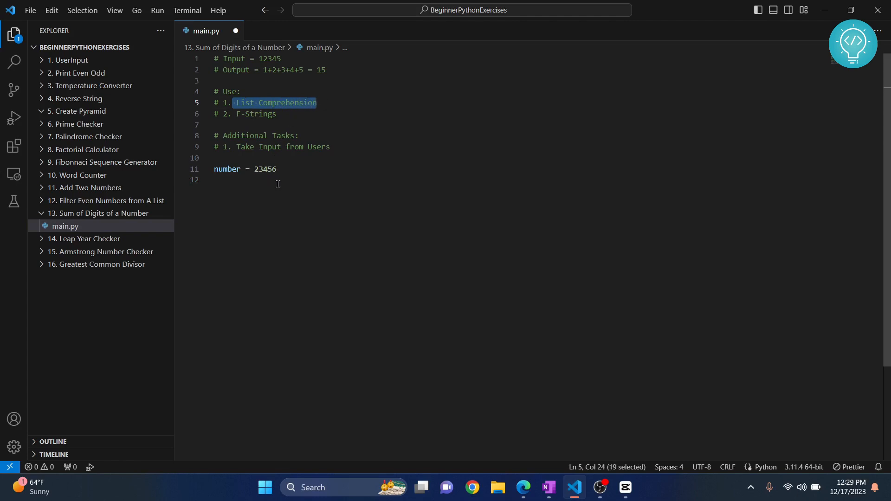
left_click(295, 169)
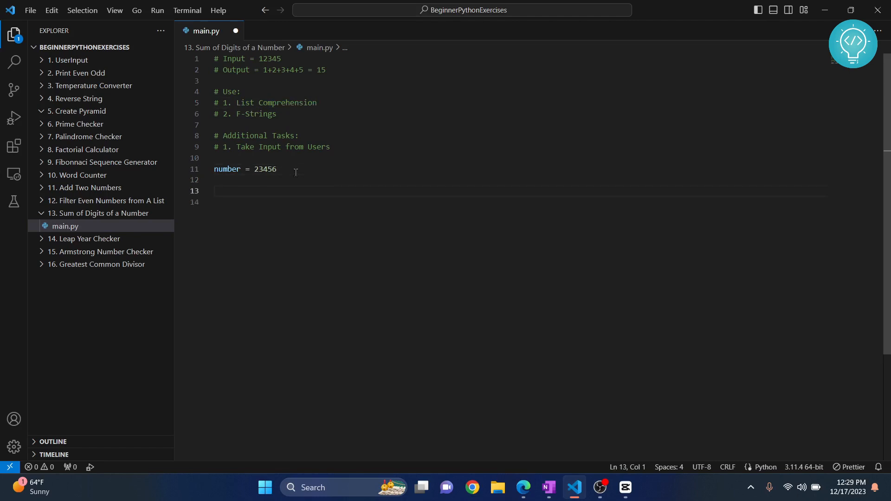
mouse_move(227, 169)
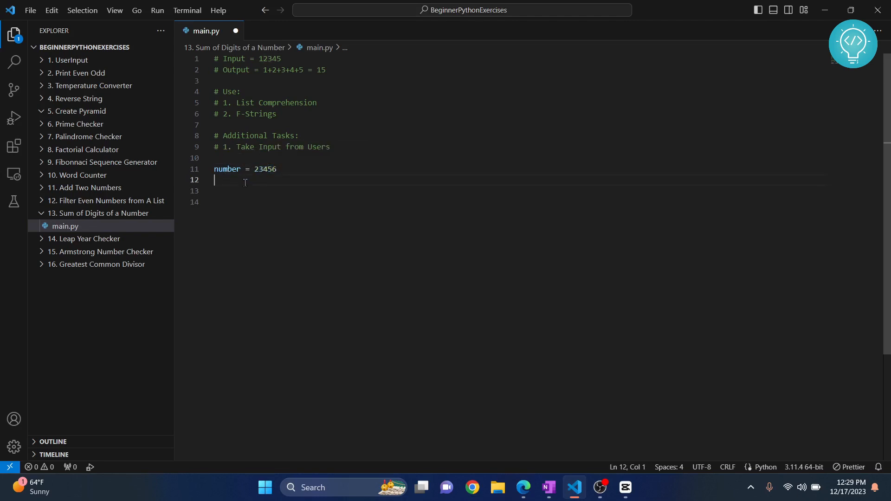
- Add the line str_number = str(number) below the number line
type("str_")
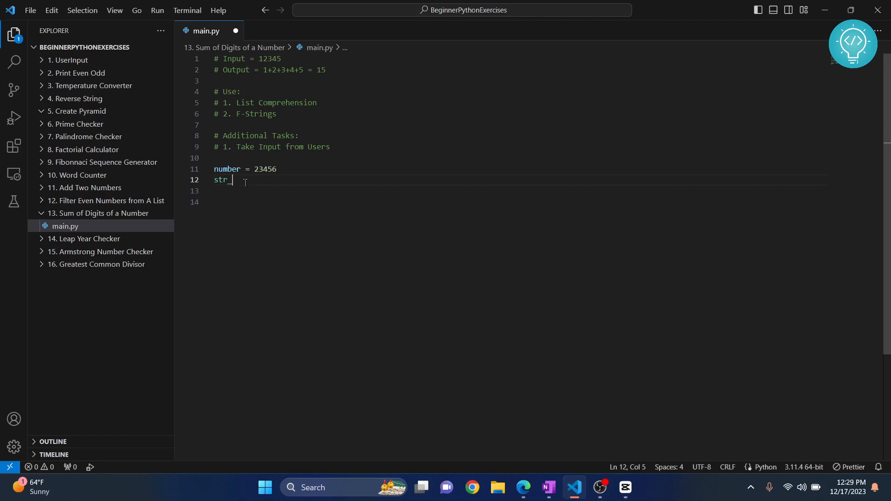
type("number = s")
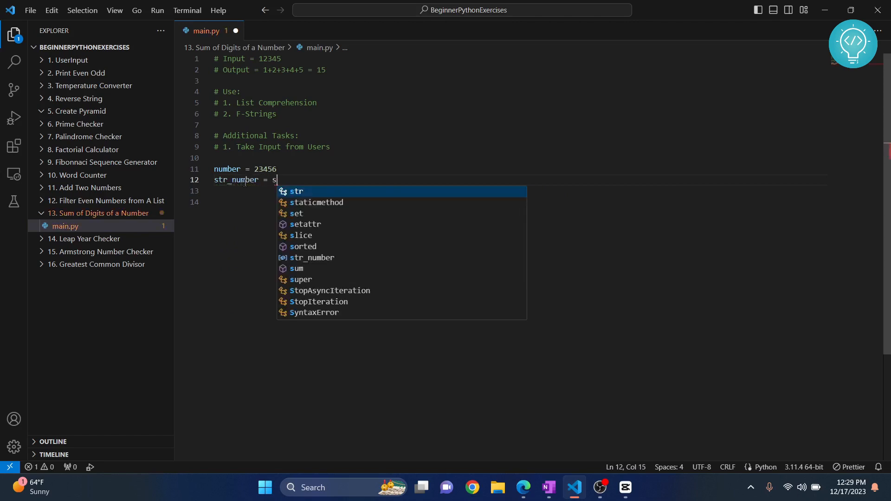
type("tr(number")
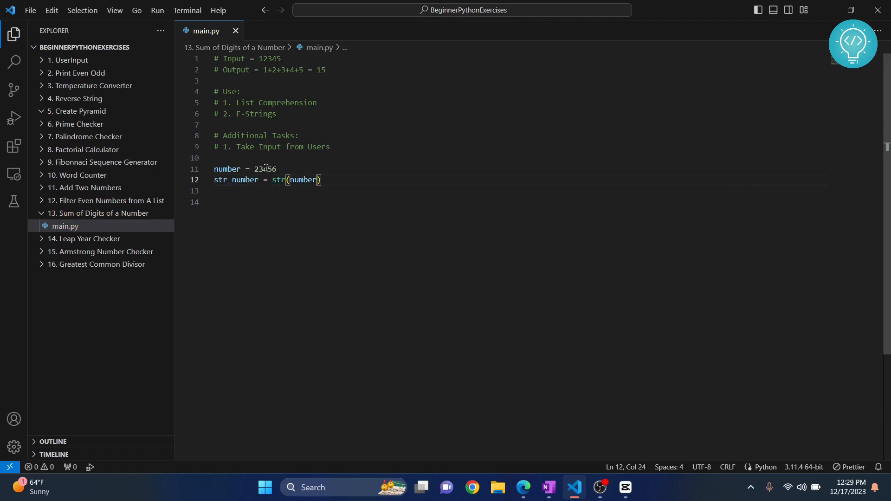
mouse_move(279, 180)
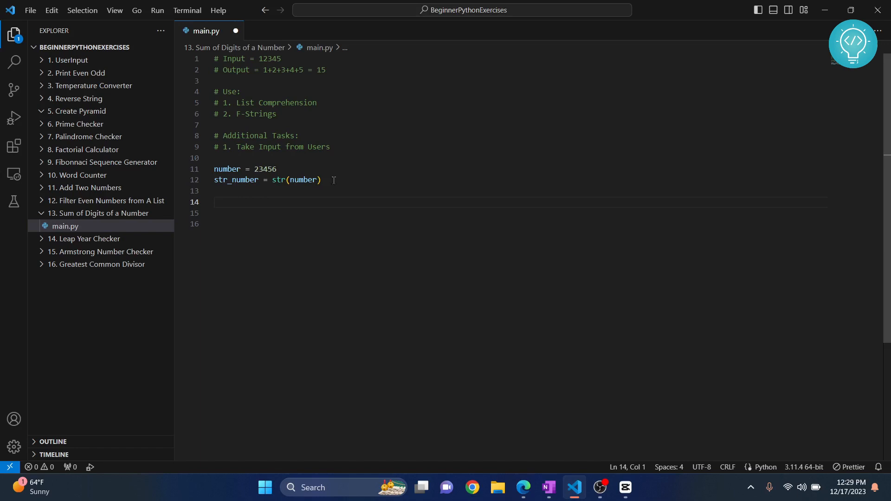
- Write sum_nums = sum(int(digit) for digit in str_number) to add up the digits
type("sum_n")
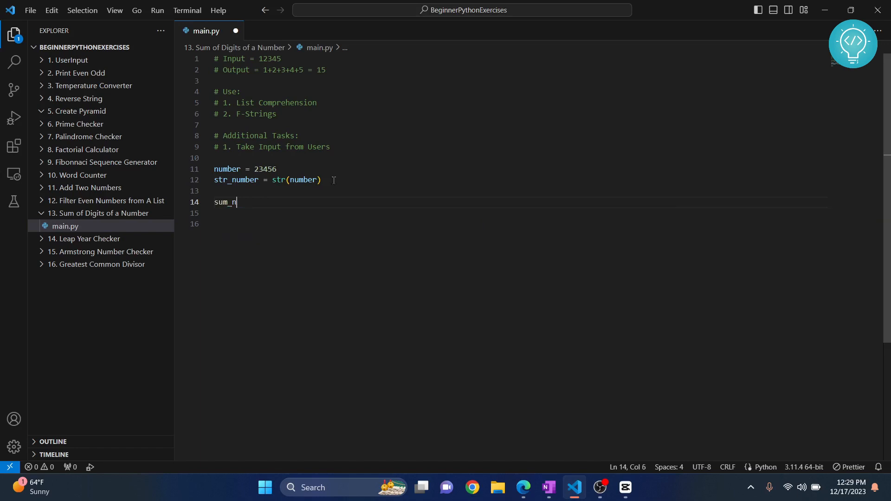
type("ums =")
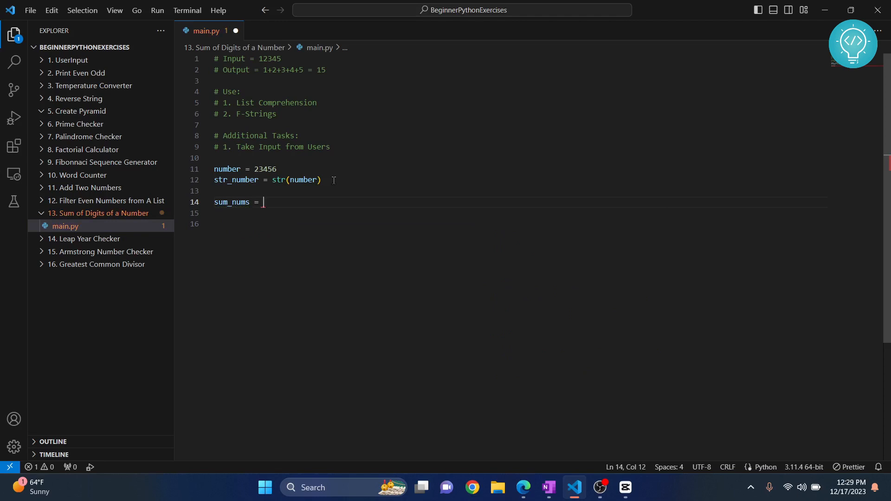
type("sum(")
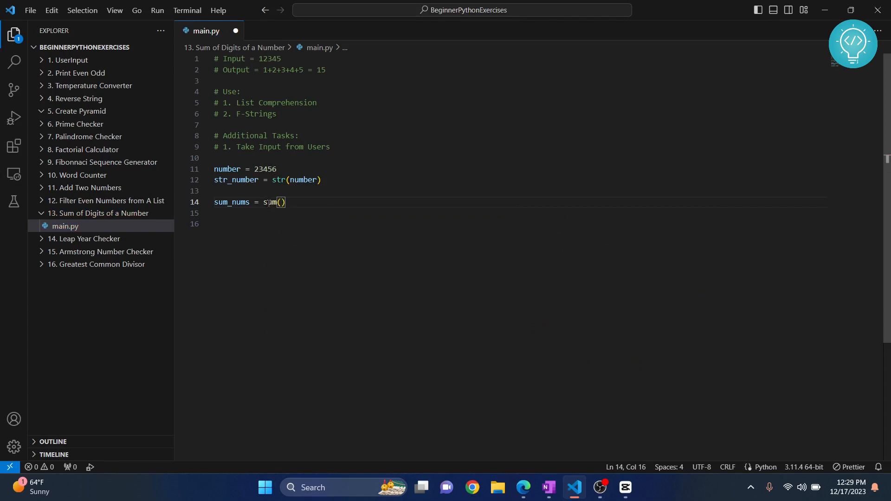
double_click(265, 169)
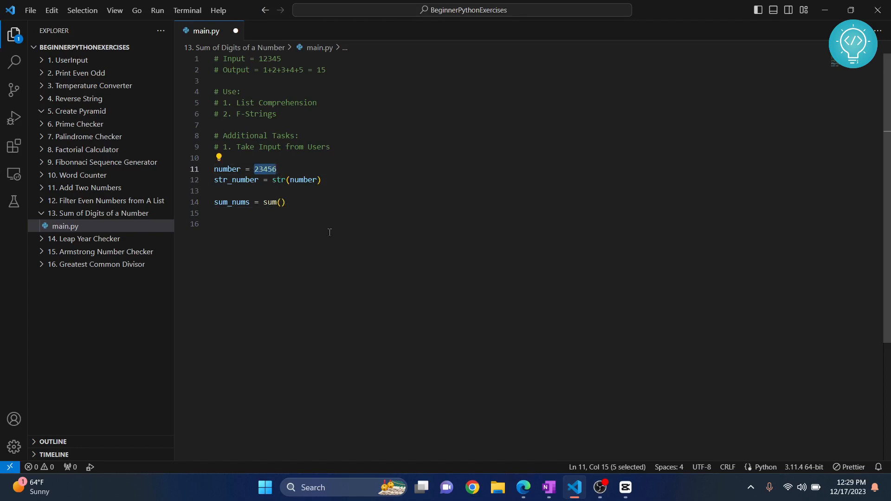
mouse_move(338, 258)
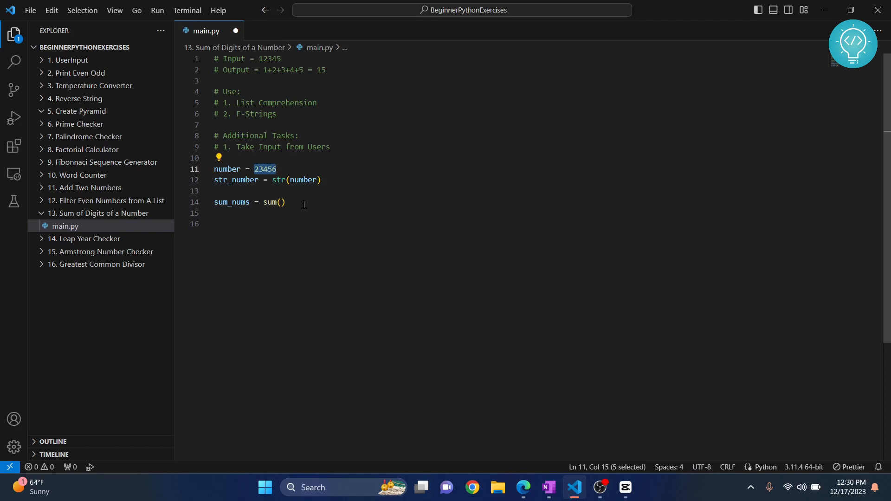
type("int()")
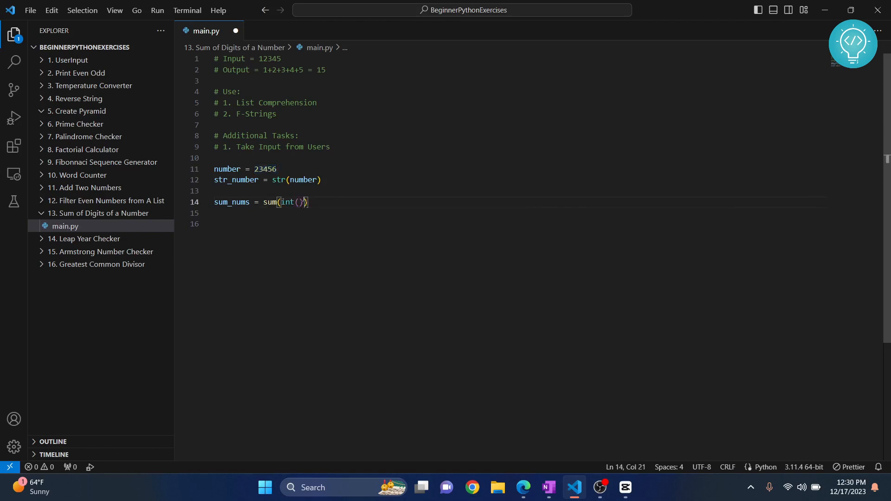
type("digit")
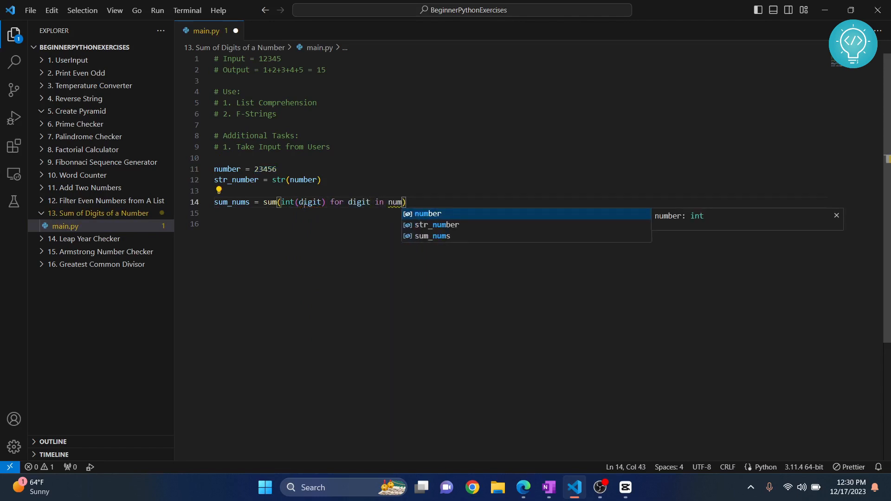
key("Tab")
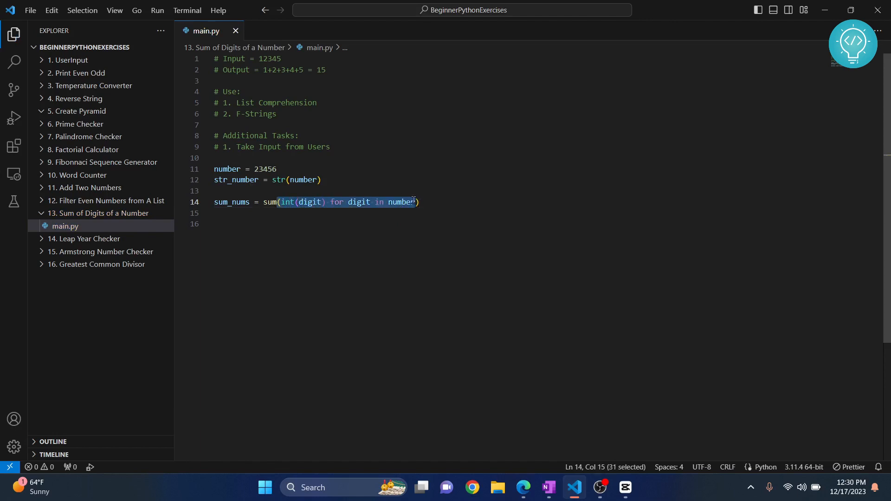
double_click(402, 202)
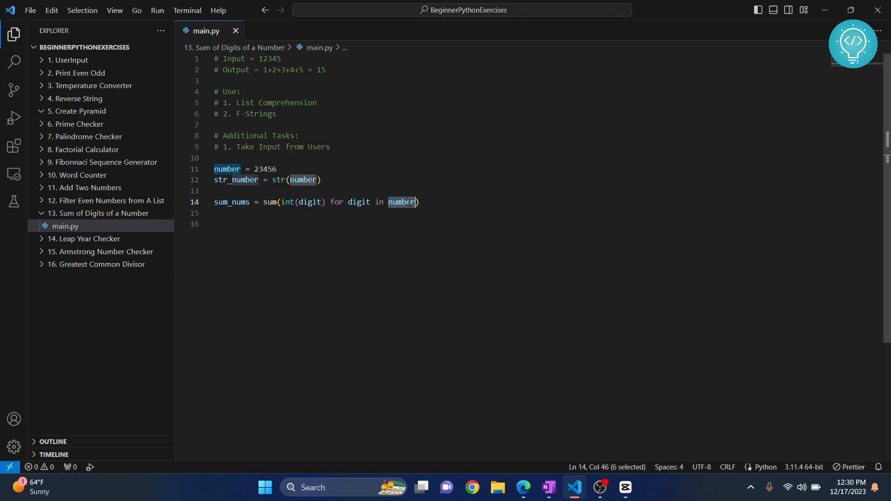
type("str_")
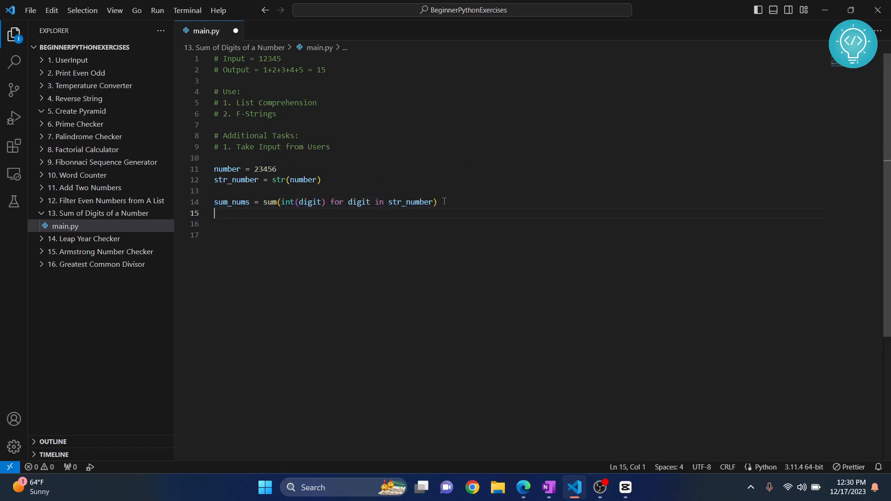
- Add print(f"The sum of all digits of {number} is {sum_nums}") and save main.py
type("print(")
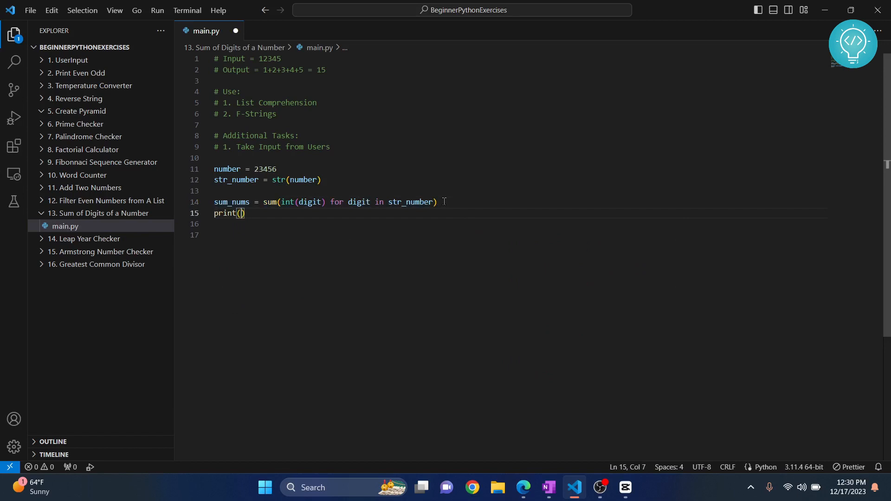
type("f\"\"")
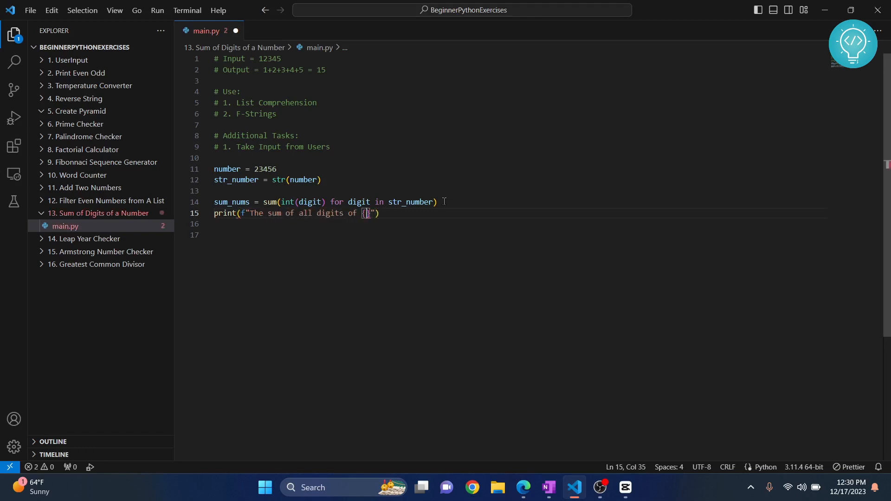
type("number}")
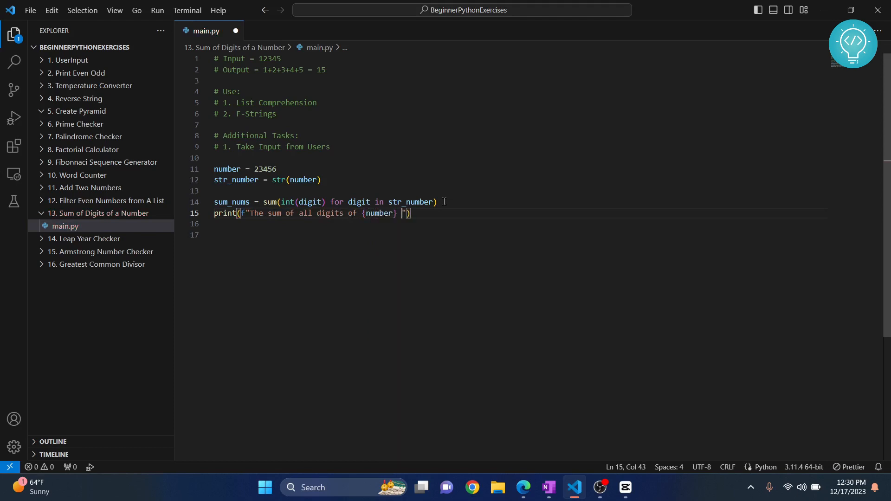
type("is {}")
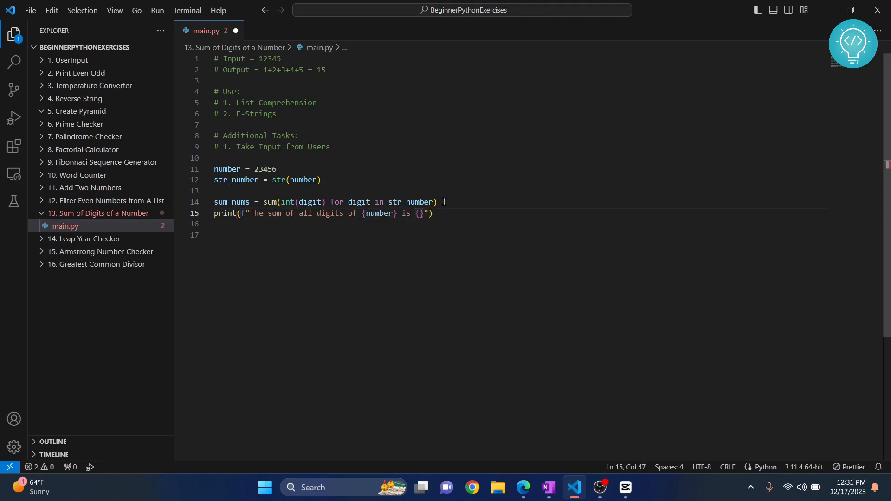
type("sum_nums")
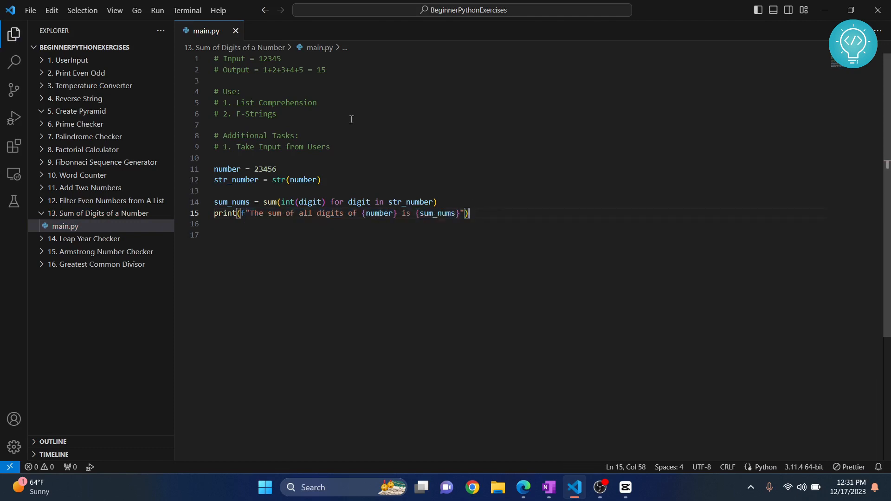
- Run main.py without debugging, showing 'The sum of all digits of 23456 is 20' in the terminal
left_click(157, 10)
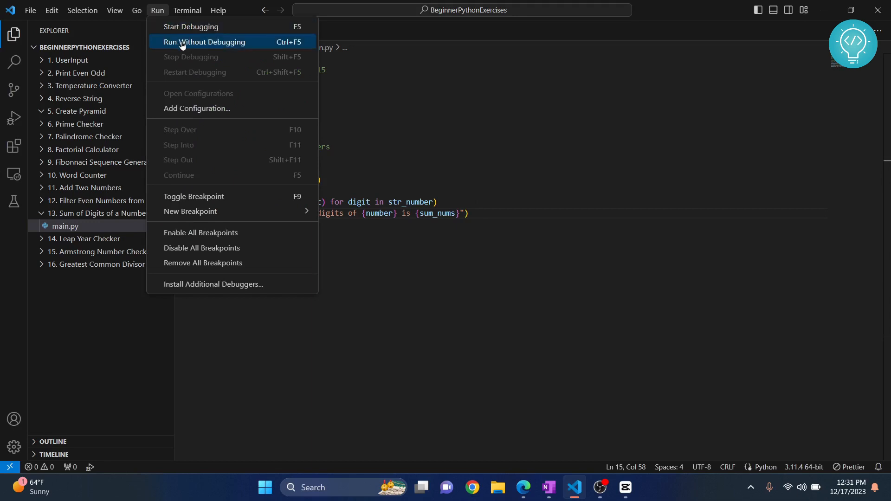
left_click(204, 41)
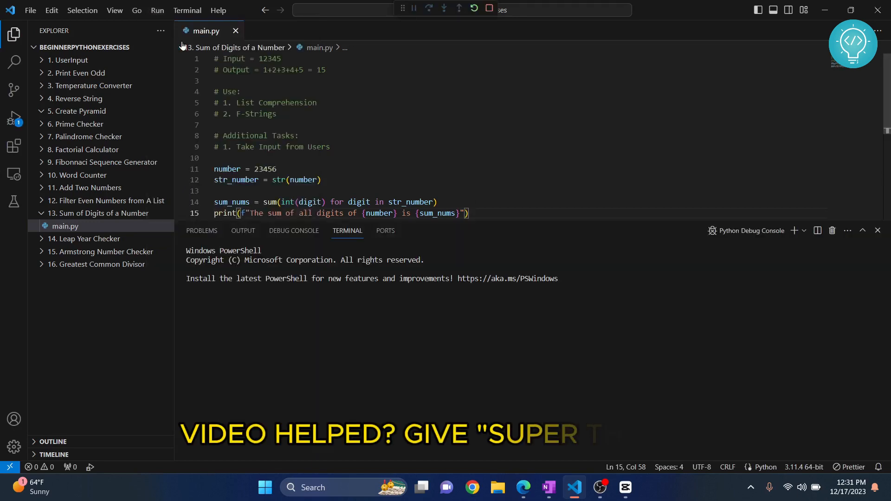
left_click(458, 10)
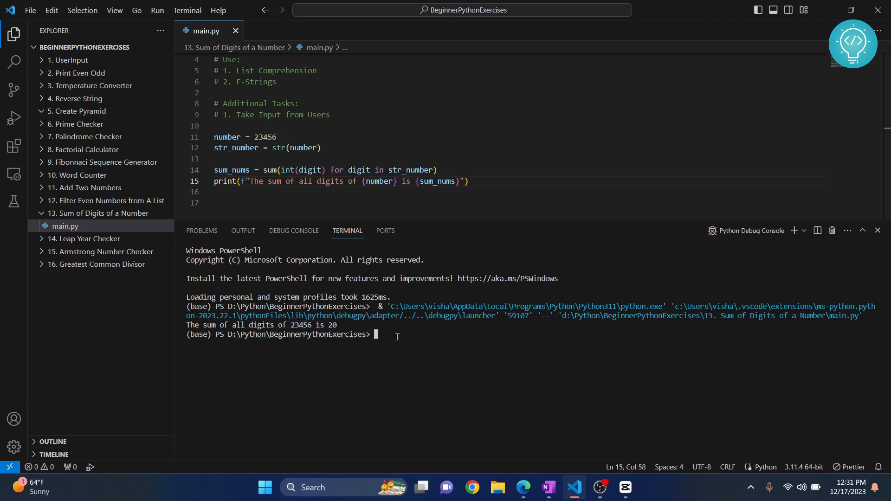
mouse_move(339, 116)
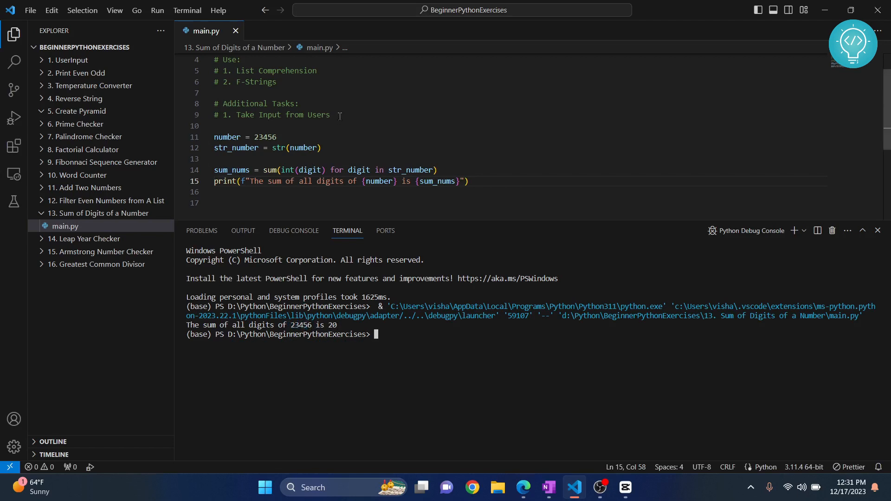
left_click_drag(214, 103, 330, 115)
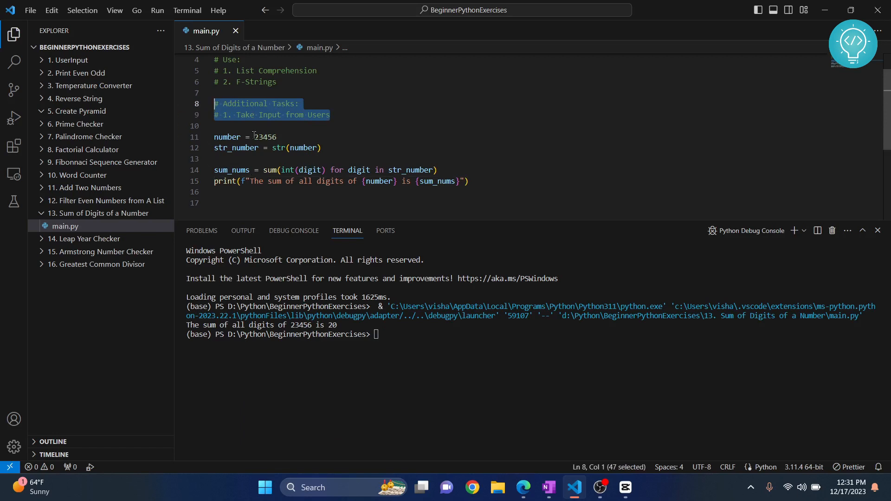
double_click(265, 137)
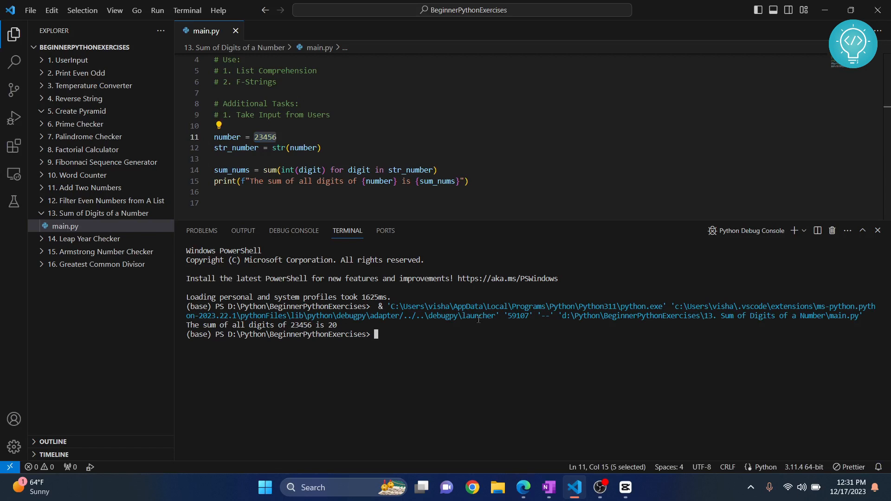
mouse_move(347, 230)
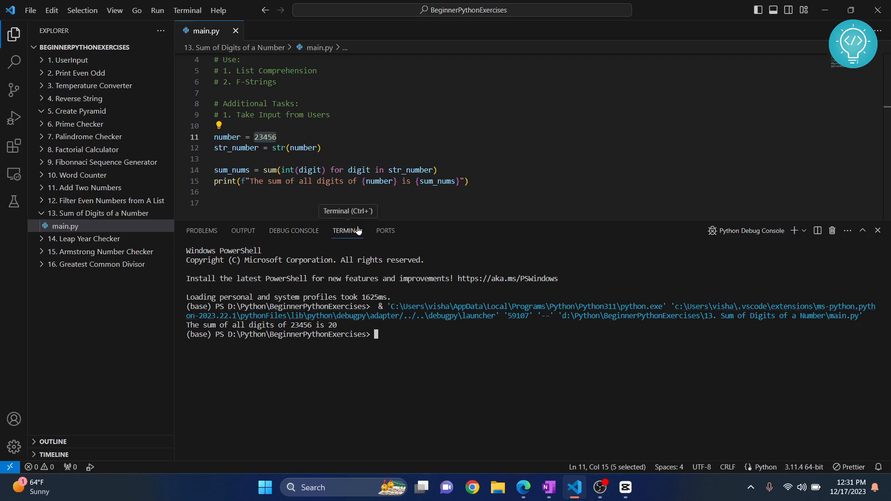
mouse_move(444, 181)
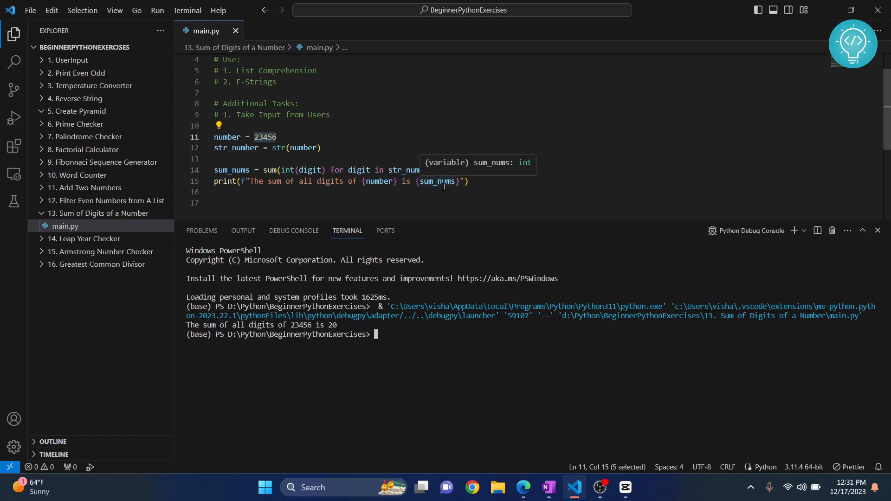